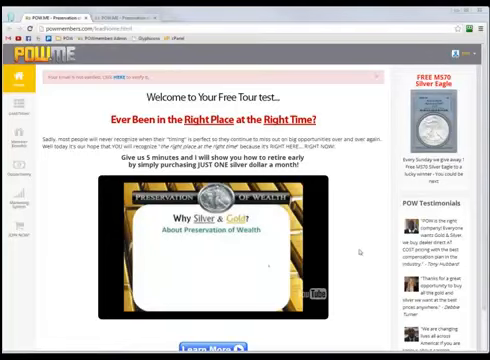
mouse_move(372, 244)
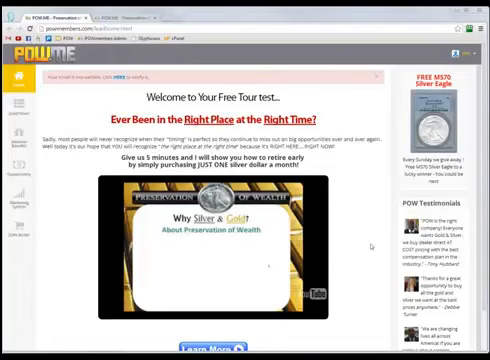
Step: Scroll through the membership, Preservation of Wealth and member profile panels
scroll(down, 3)
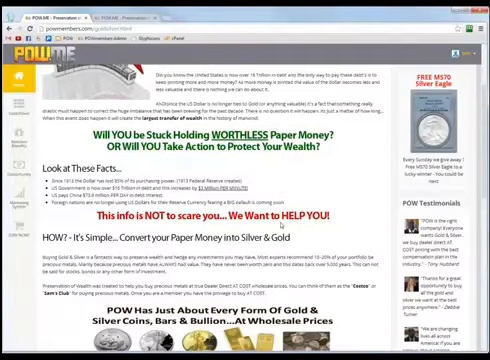
scroll(down, 3)
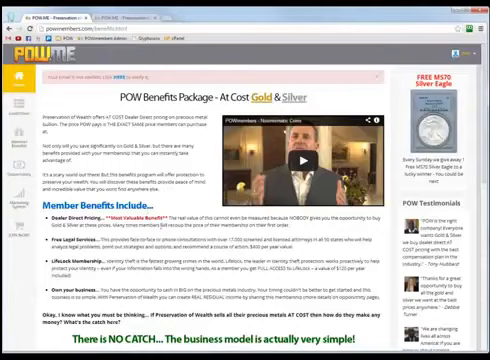
scroll(down, 3)
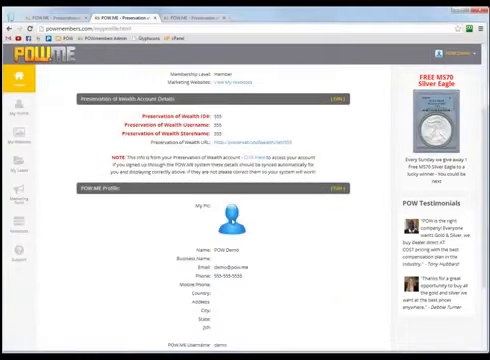
scroll(down, 3)
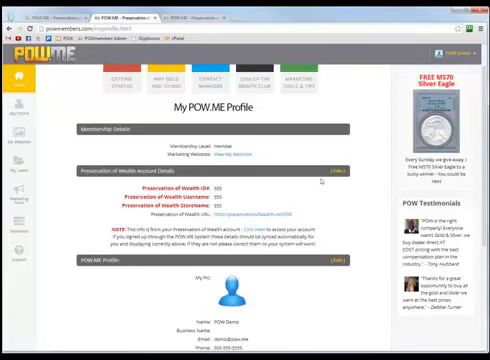
Step: Go to the My Marketing Websites page listing FreeSilverPays.com and other promo sites
click(334, 178)
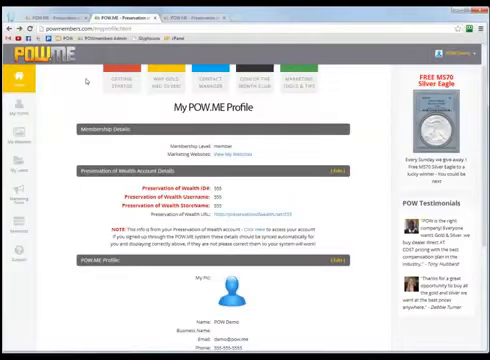
scroll(down, 3)
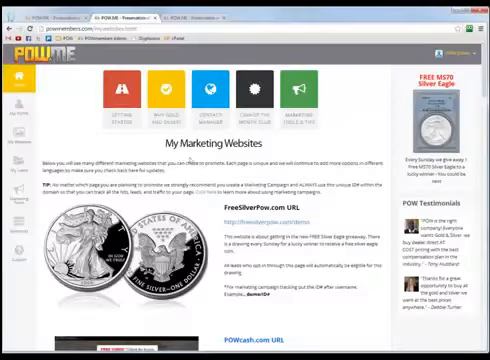
scroll(down, 3)
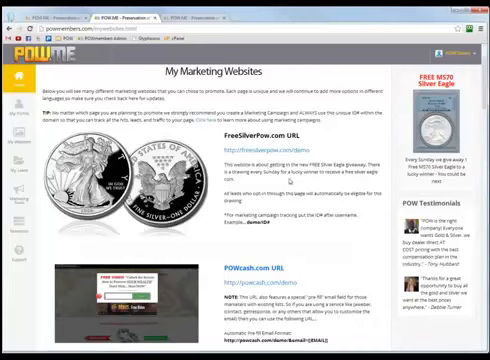
scroll(down, 3)
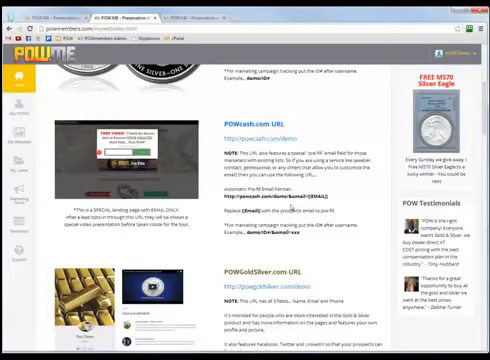
scroll(down, 3)
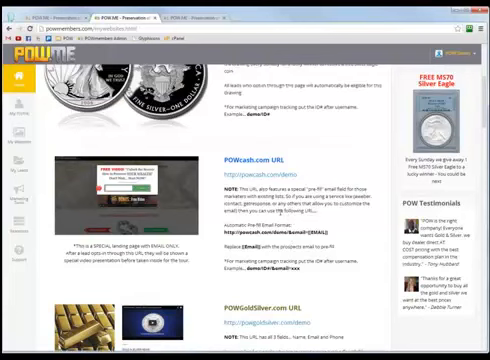
scroll(down, 3)
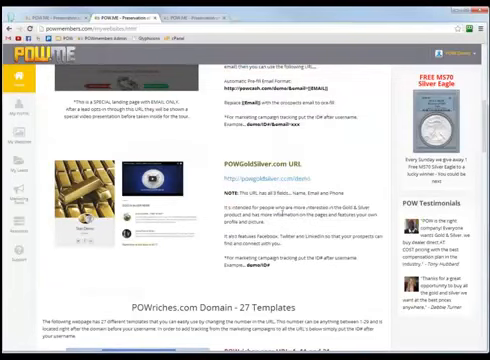
scroll(down, 3)
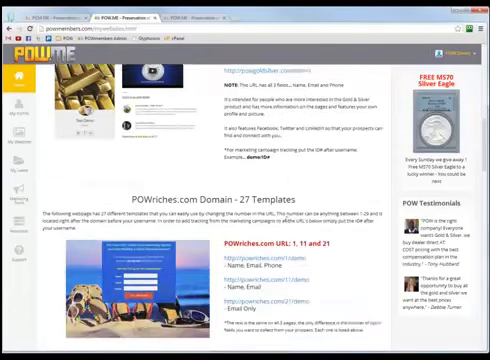
scroll(down, 3)
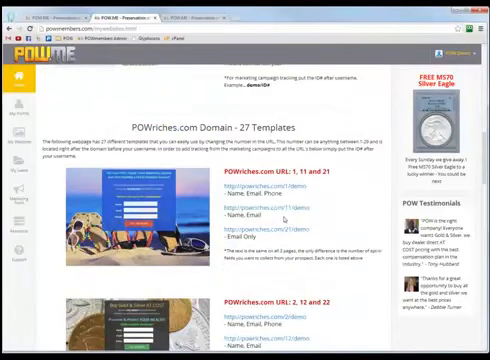
scroll(down, 3)
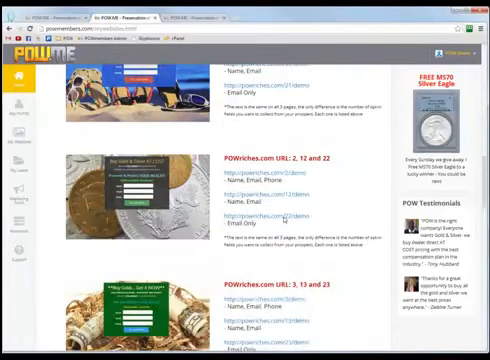
scroll(down, 3)
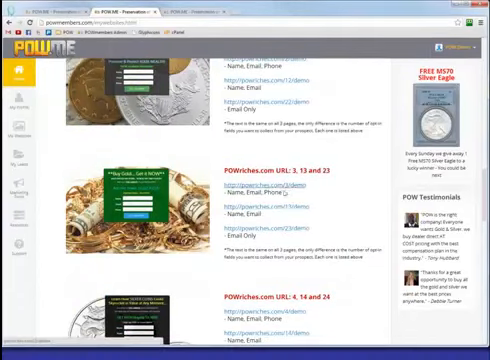
scroll(down, 3)
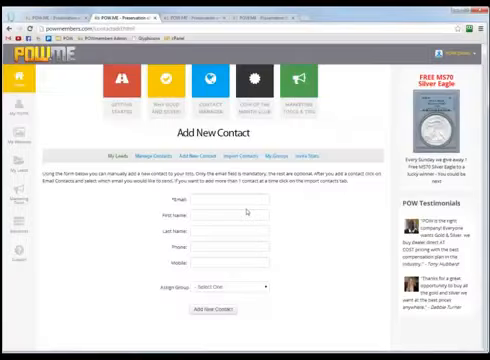
mouse_move(308, 344)
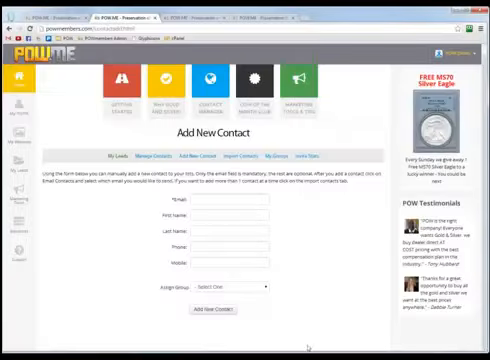
Step: Enter TestDemo as a detail in the Add New Contact form
click(230, 288)
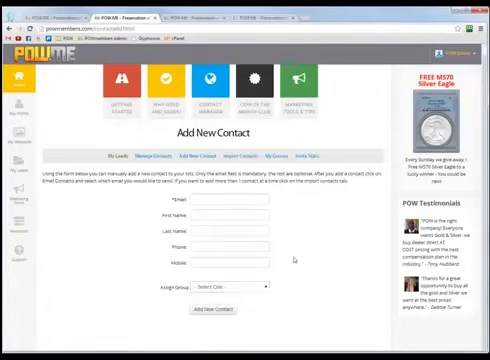
click(220, 200)
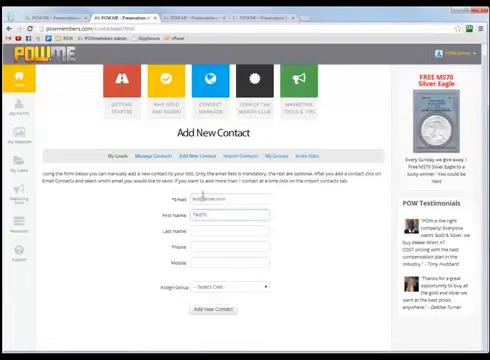
text(TestDemo)
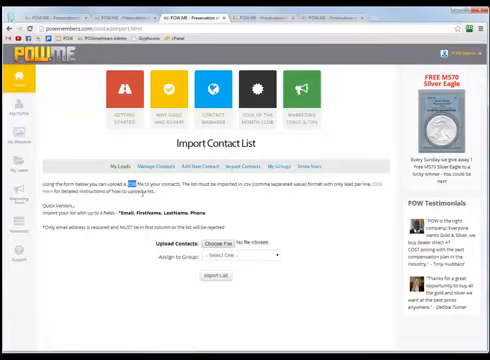
mouse_move(290, 268)
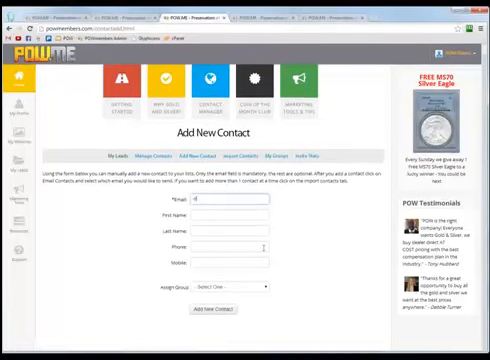
Step: Return to the Add Contact form from the contacts submenu
click(228, 288)
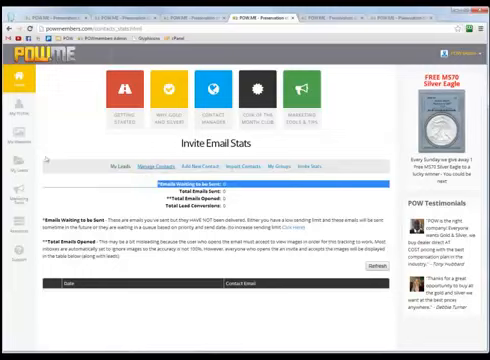
mouse_move(114, 328)
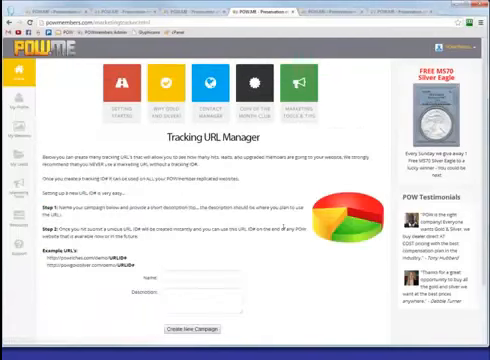
Step: Scroll down the Tracking URL Manager page for creating campaign links
scroll(down, 3)
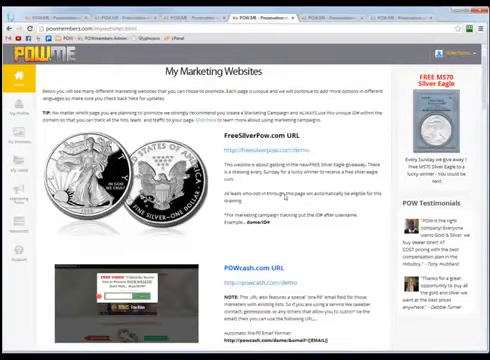
scroll(down, 3)
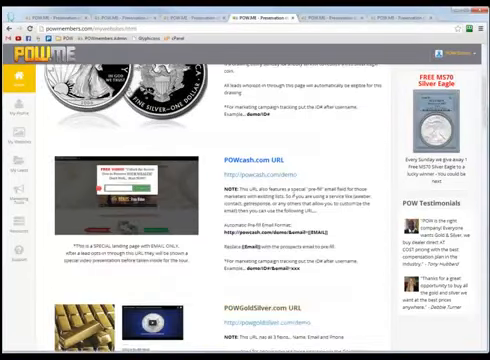
scroll(up, 3)
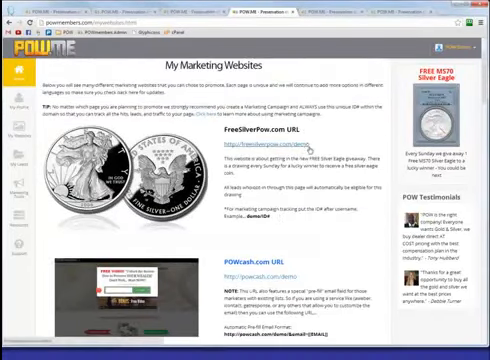